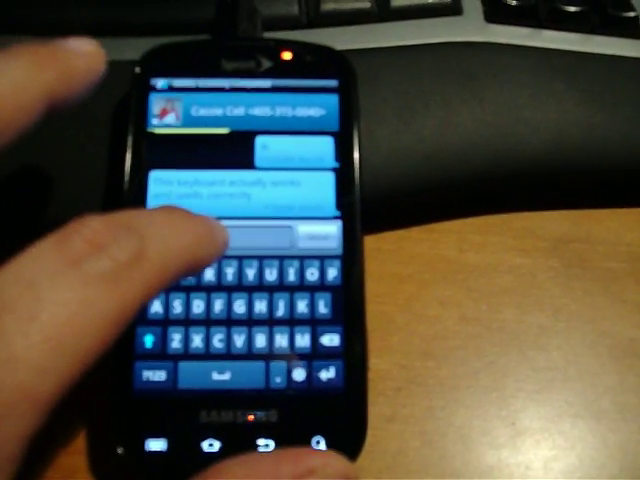
Select Gingerbread keyboard as the input method for the message field
left_click(240, 236)
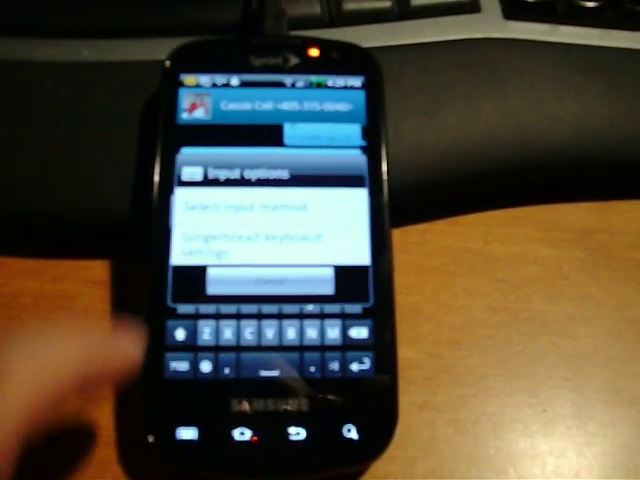
Enter Gingerbread keyboard settings showing keypress, correction and capitalization options
left_click(256, 244)
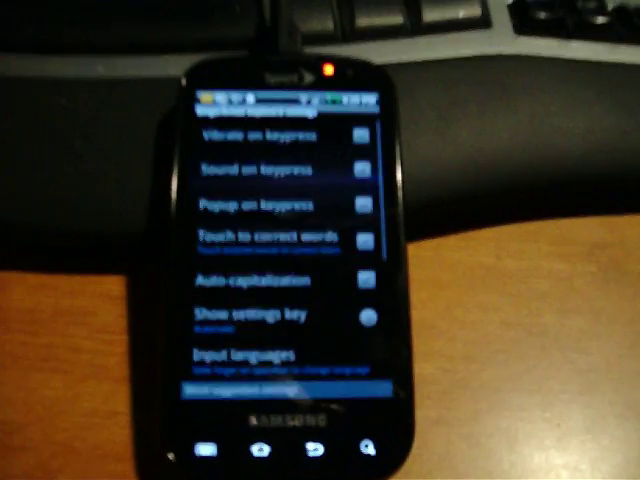